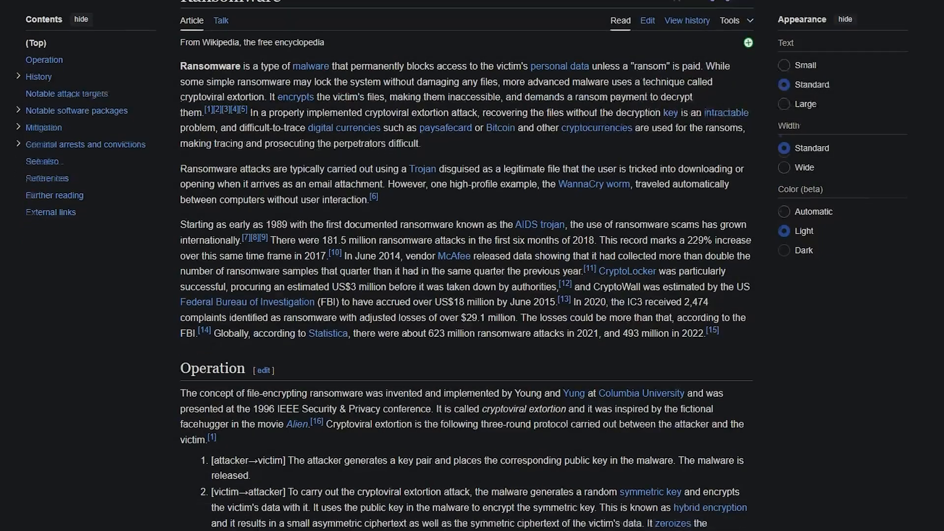
Scroll the Ransomware article through Operation, History and Notable software packages down to Mitigation.
{"action": "scroll", "scroll_direction": "down", "scroll_amount": 3}
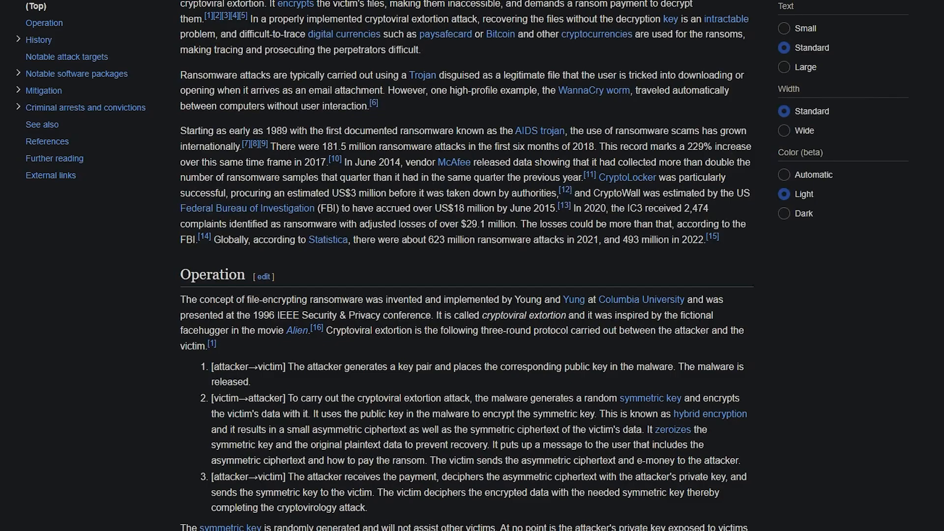
{"action": "scroll", "scroll_direction": "down", "scroll_amount": 3}
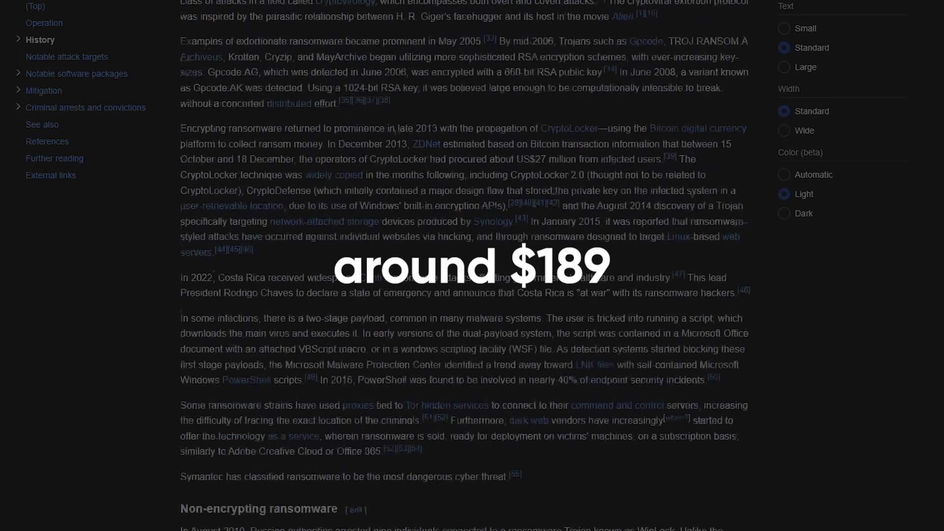
{"action": "scroll", "scroll_direction": "down", "scroll_amount": 3}
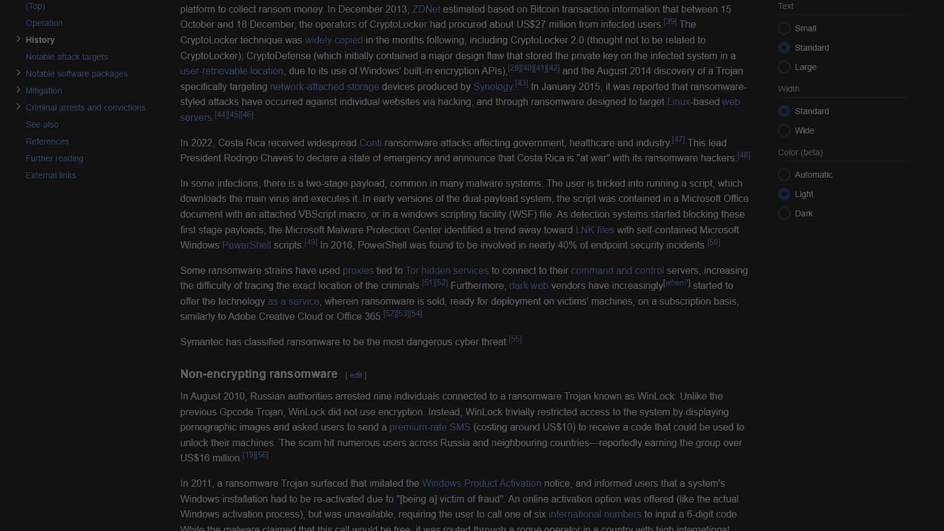
{"action": "scroll", "scroll_direction": "down", "scroll_amount": 3}
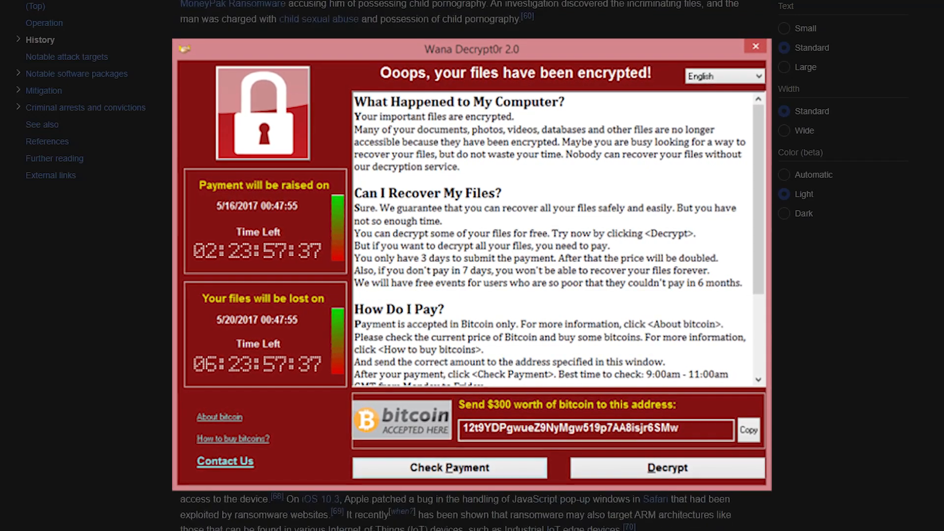
{"action": "left_click", "coordinate": [755, 46]}
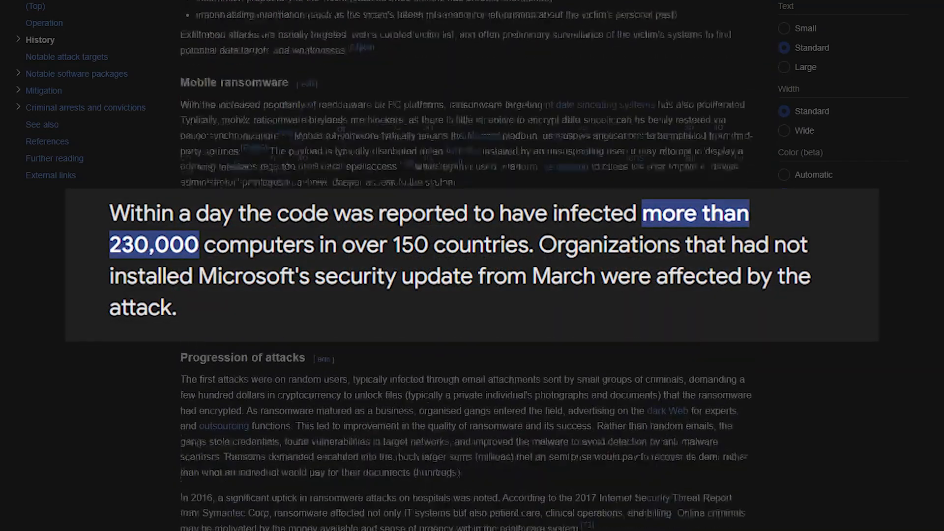
{"action": "scroll", "scroll_direction": "down", "scroll_amount": 3}
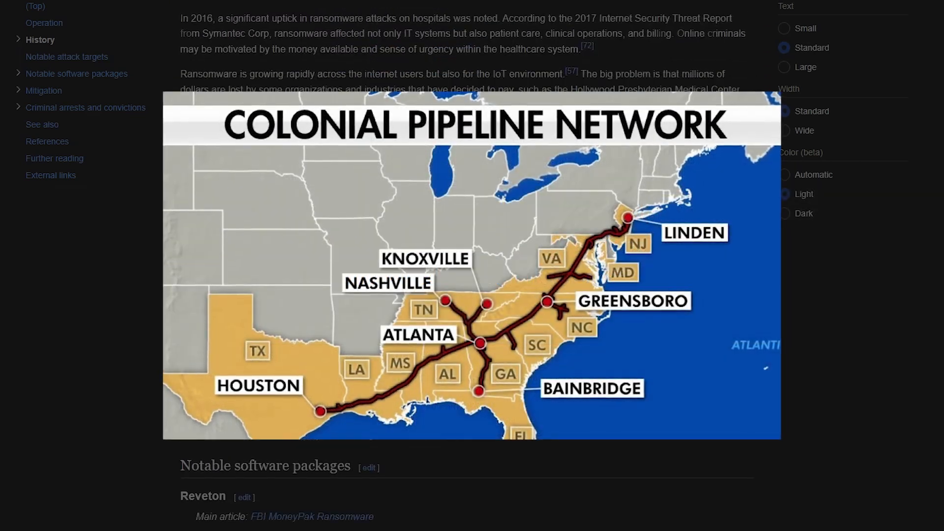
{"action": "scroll", "scroll_direction": "down", "scroll_amount": 3}
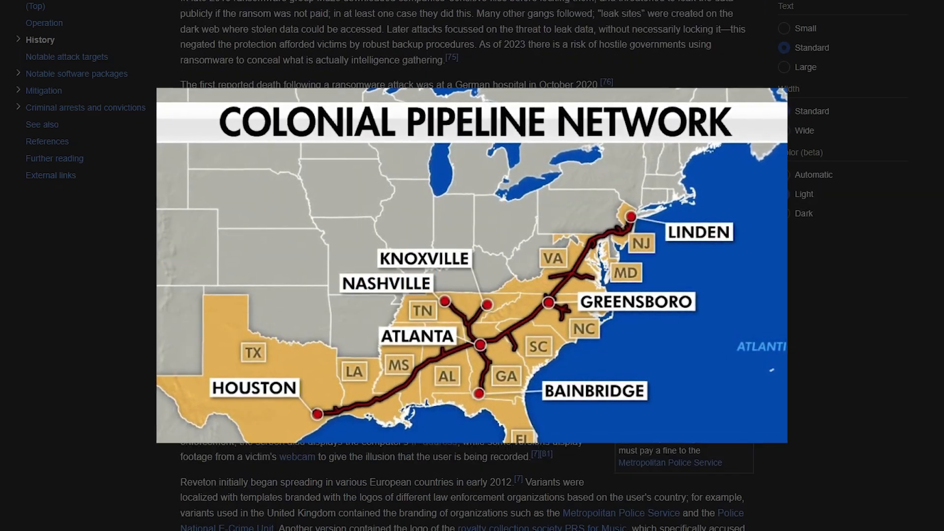
{"action": "scroll", "scroll_direction": "down", "scroll_amount": 3}
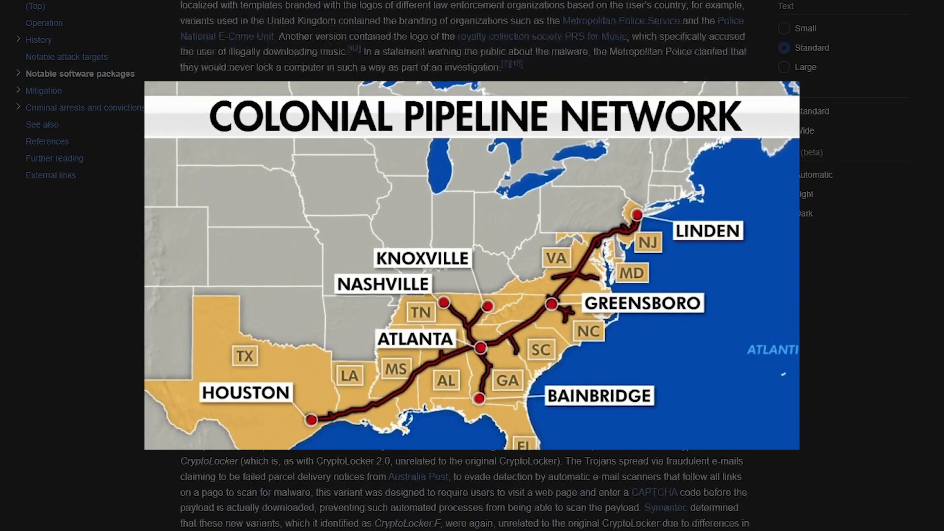
{"action": "scroll", "scroll_direction": "down", "scroll_amount": 3}
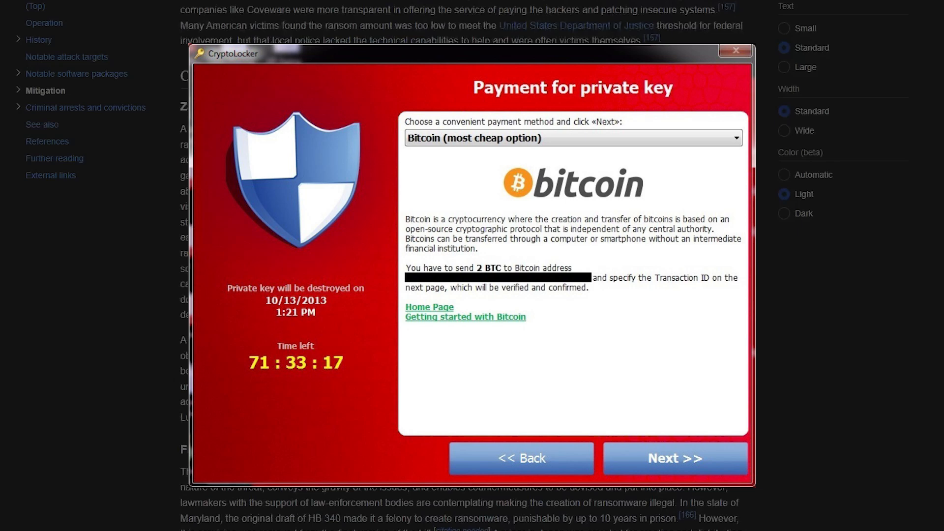
Jump to References from the Contents sidebar and scroll through the cited sources.
{"action": "left_click", "coordinate": [733, 51]}
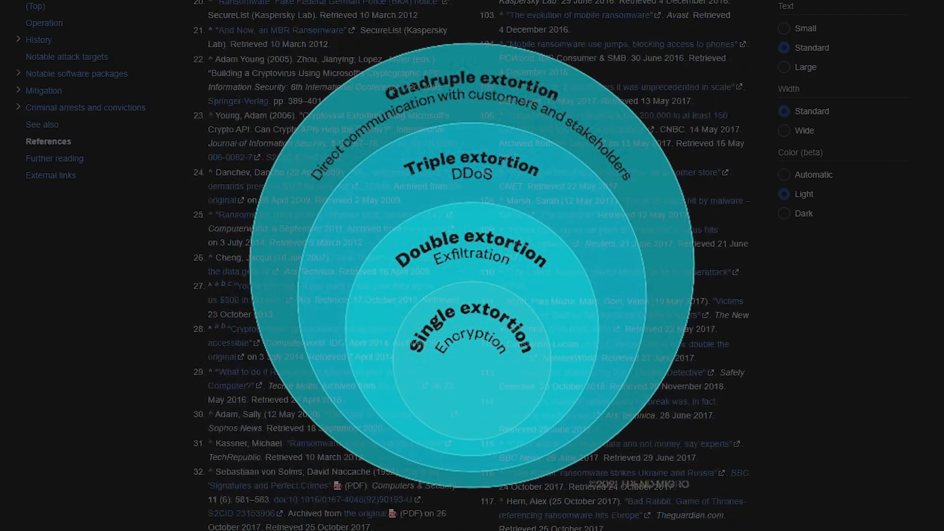
{"action": "scroll", "scroll_direction": "down", "scroll_amount": 3}
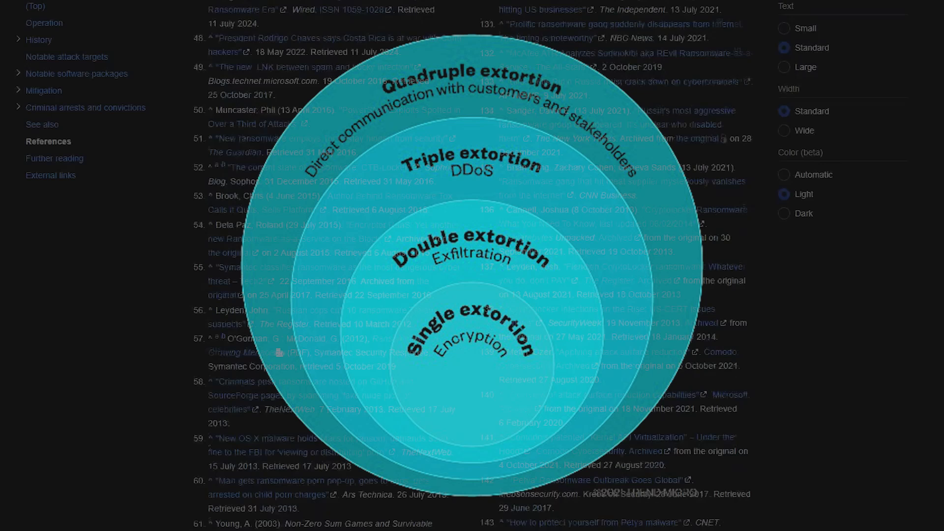
{"action": "scroll", "scroll_direction": "down", "scroll_amount": 3}
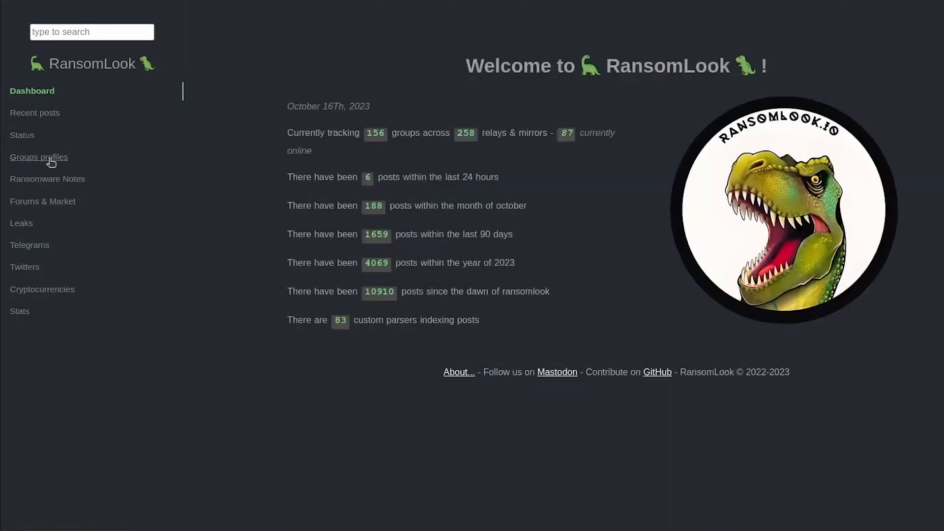
Open Groups profiles from the RansomLook sidebar and scroll the 0Mega group's links and posts.
{"action": "left_click", "coordinate": [38, 158]}
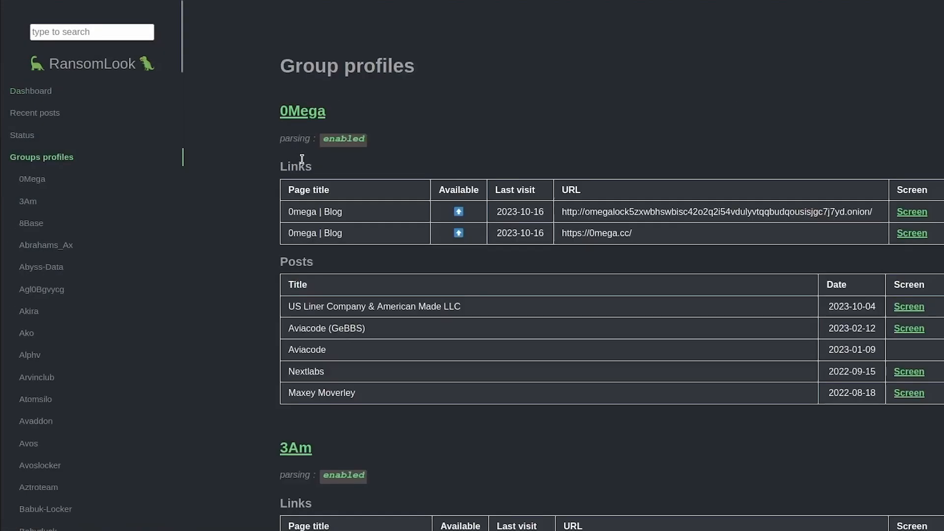
{"action": "mouse_move", "coordinate": [338, 160]}
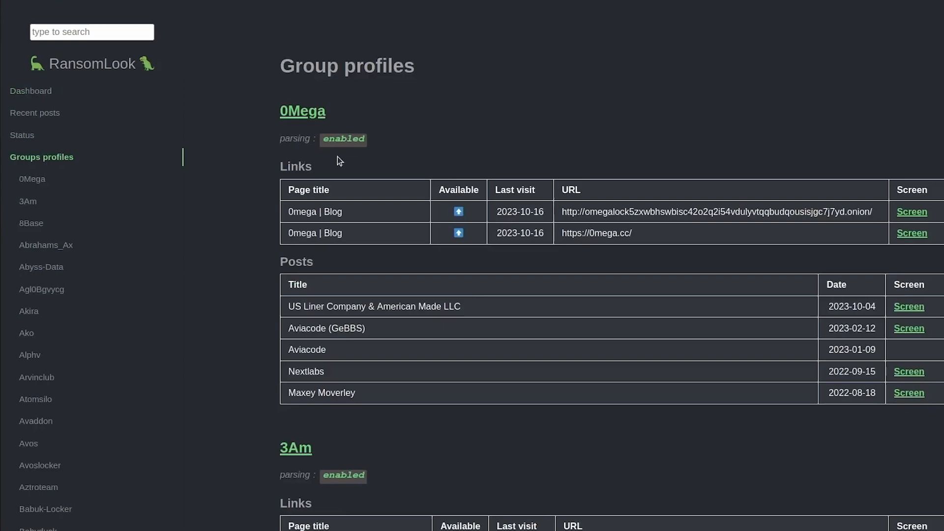
{"action": "scroll", "scroll_direction": "down", "scroll_amount": 3}
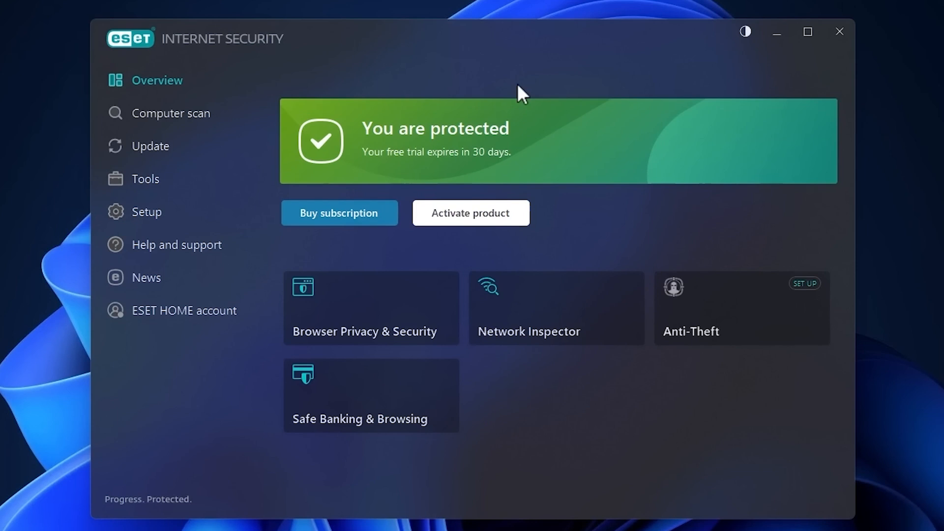
{"action": "mouse_move", "coordinate": [468, 37]}
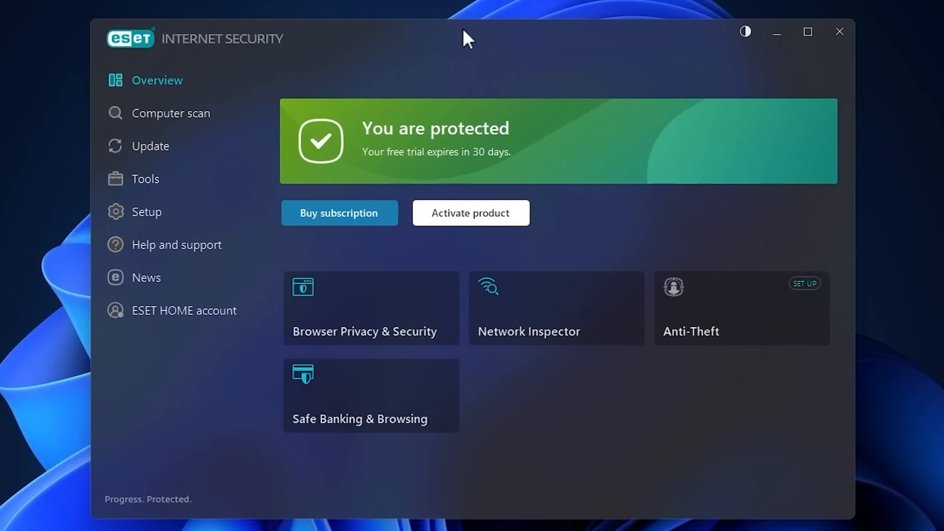
Open the Setup page showing computer, internet and network protection and security tools.
{"action": "left_click", "coordinate": [146, 212]}
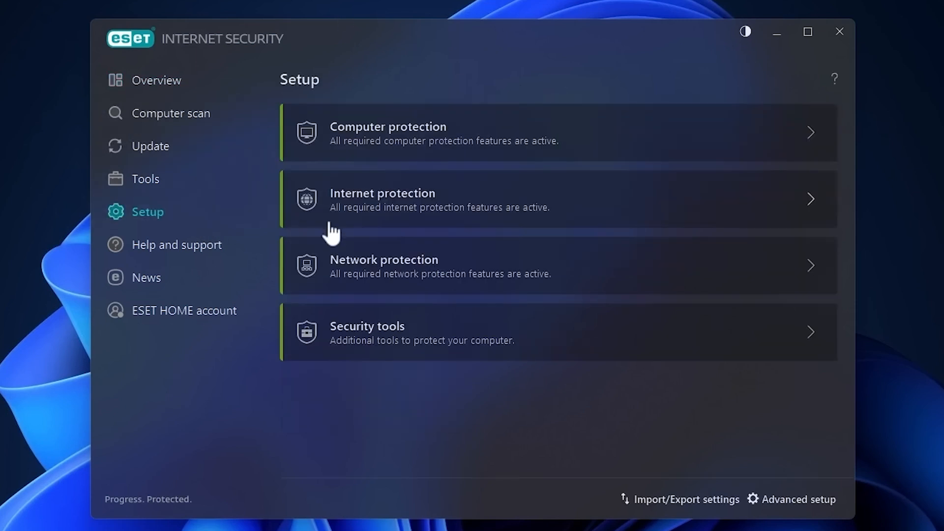
{"action": "mouse_move", "coordinate": [392, 235]}
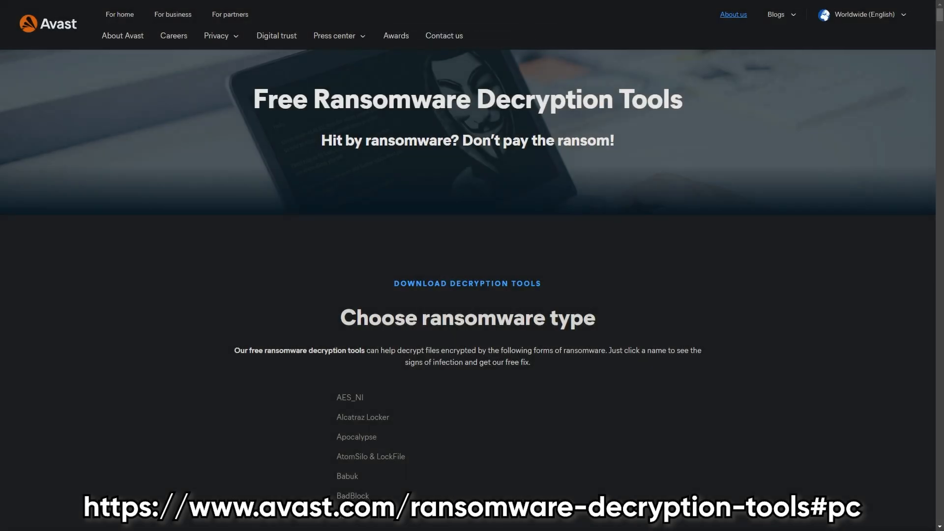
Scroll the ransomware type list and select SZFLocker to show its infection signs and free fix.
{"action": "scroll", "scroll_direction": "down", "scroll_amount": 3}
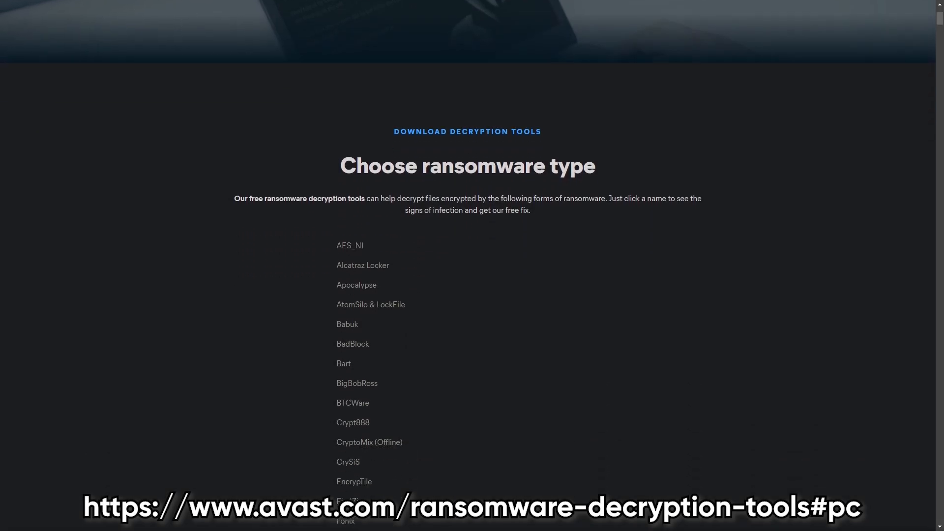
{"action": "scroll", "scroll_direction": "down", "scroll_amount": 3}
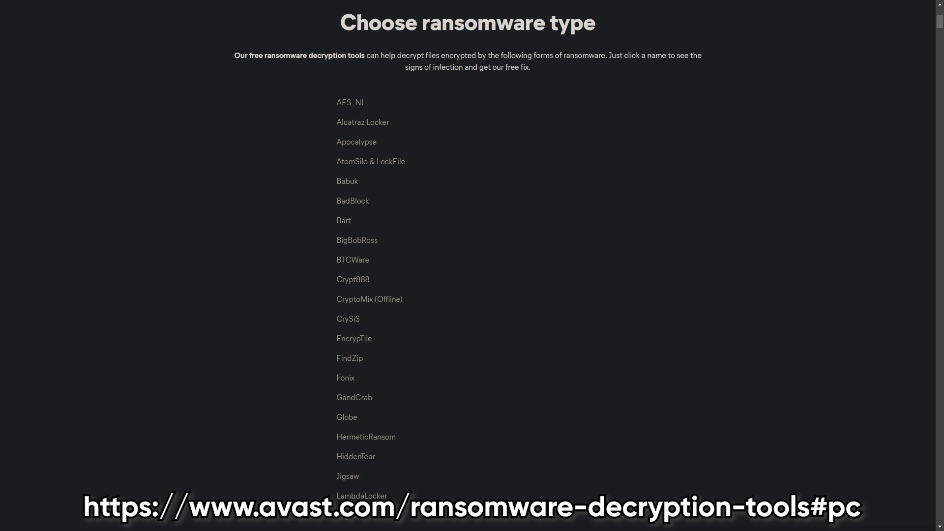
{"action": "scroll", "scroll_direction": "down", "scroll_amount": 3}
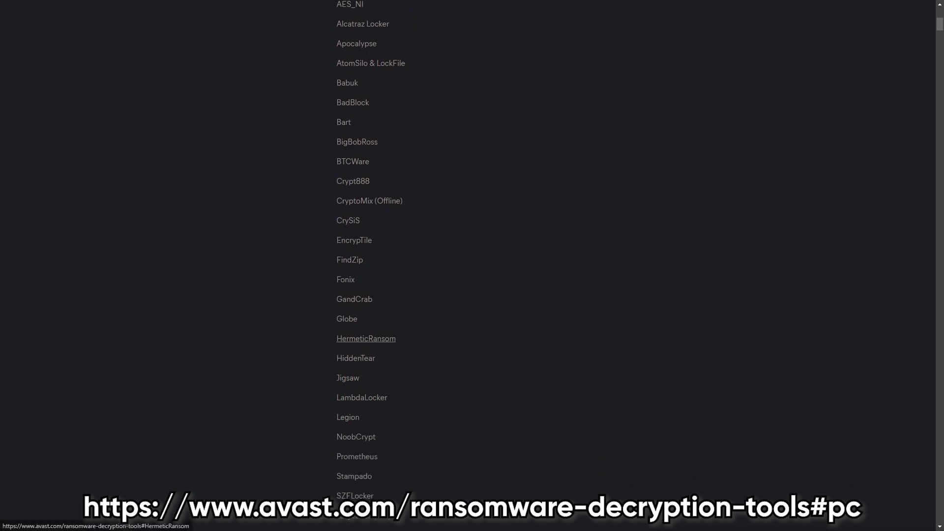
{"action": "mouse_move", "coordinate": [354, 496]}
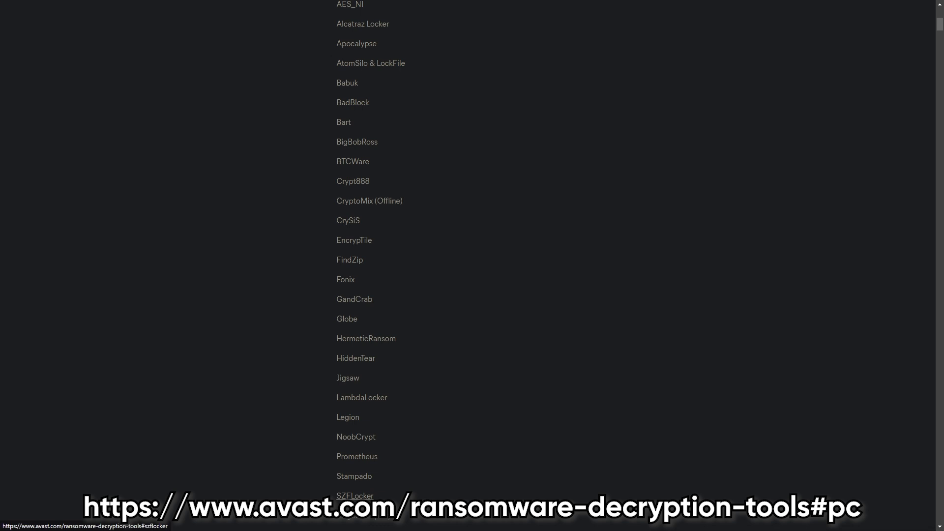
{"action": "left_click", "coordinate": [355, 495]}
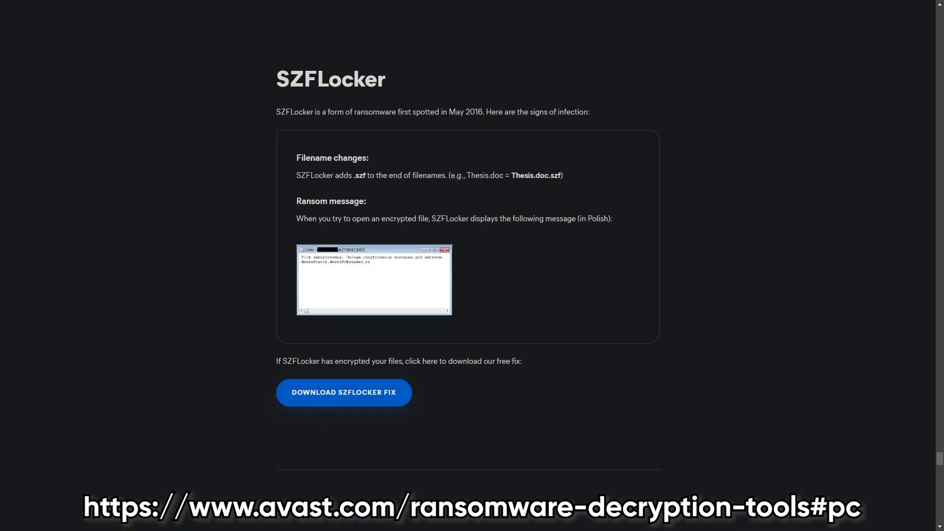
{"action": "mouse_move", "coordinate": [345, 393]}
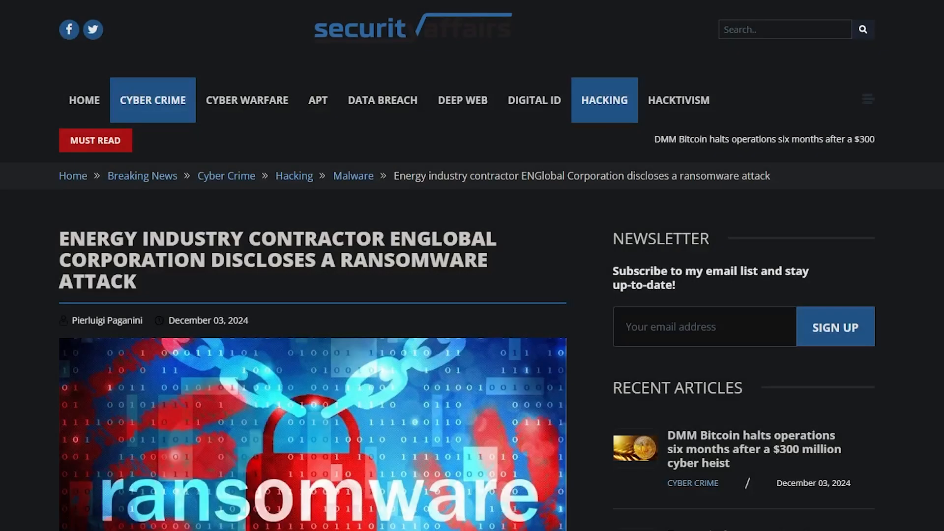
Scroll down the Security Affairs story on ENGlobal's disclosed ransomware attack.
{"action": "scroll", "scroll_direction": "down", "scroll_amount": 3}
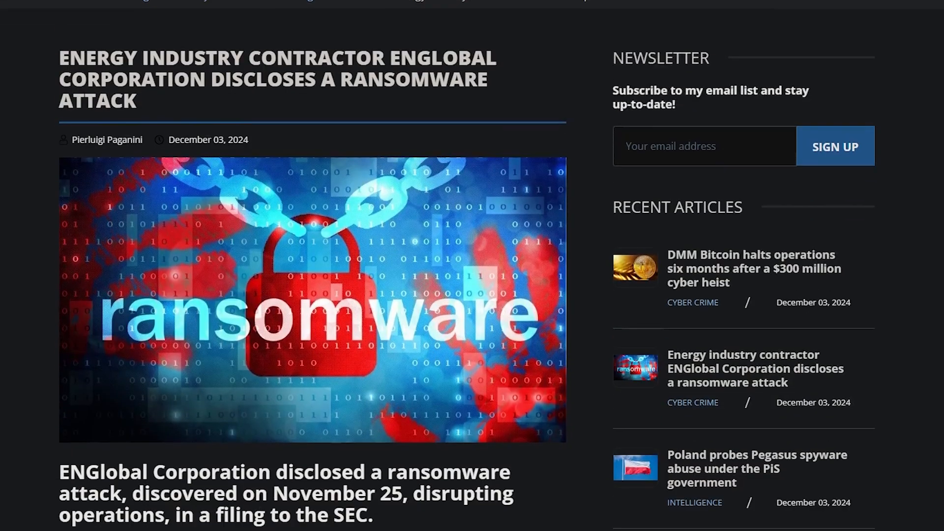
{"action": "scroll", "scroll_direction": "down", "scroll_amount": 3}
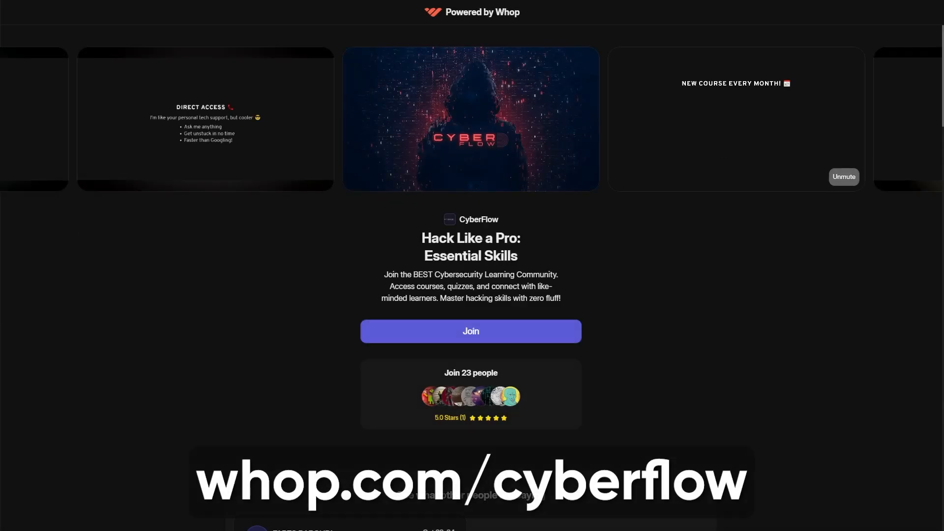
Scroll the CyberFlow course page down to the five-star member review.
{"action": "scroll", "scroll_direction": "down", "scroll_amount": 3}
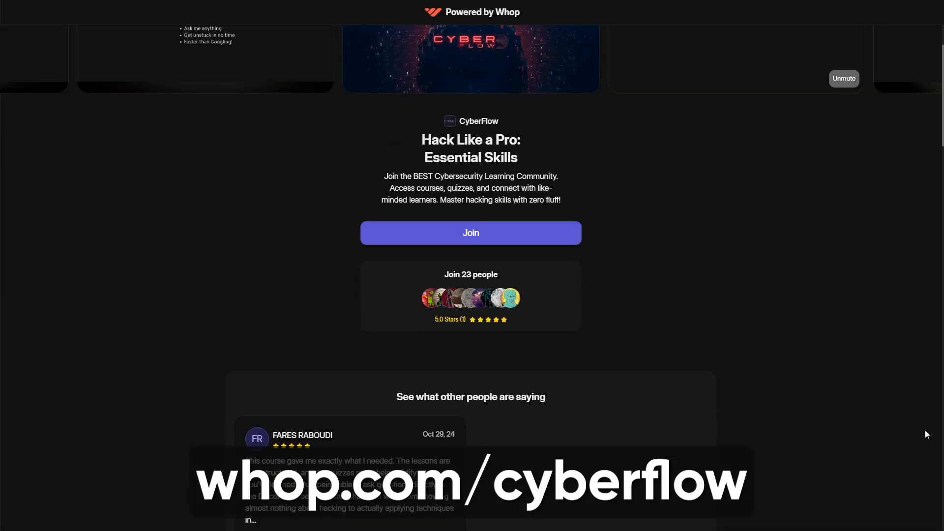
{"action": "scroll", "scroll_direction": "down", "scroll_amount": 3}
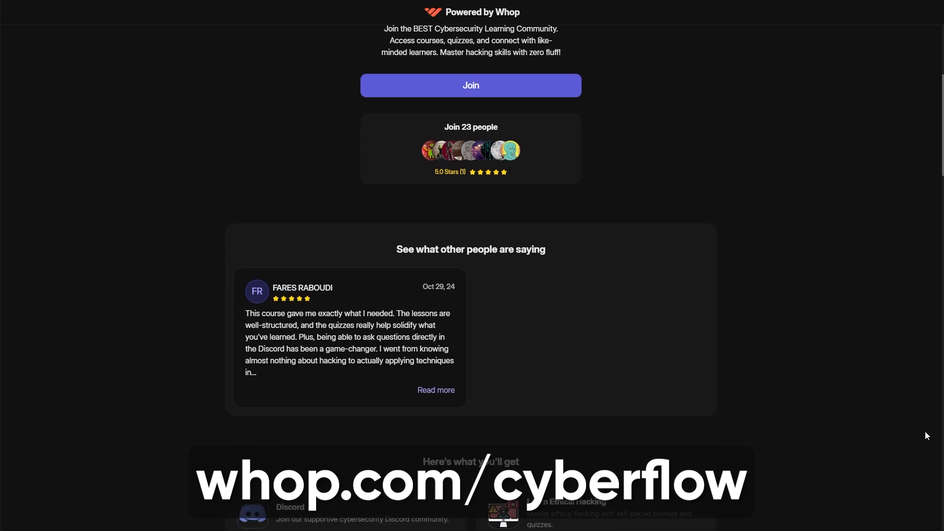